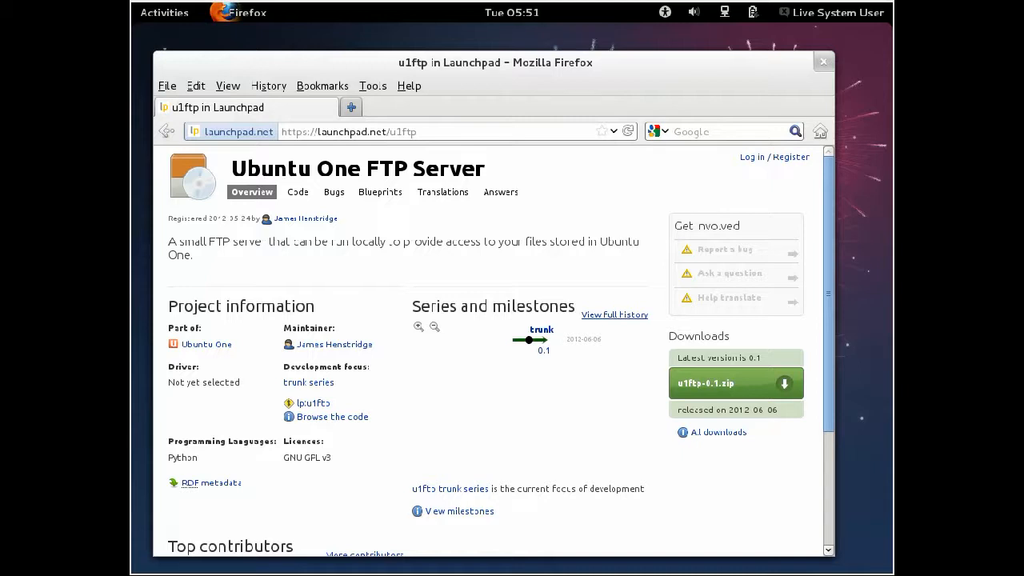
mouse_move(351, 69)
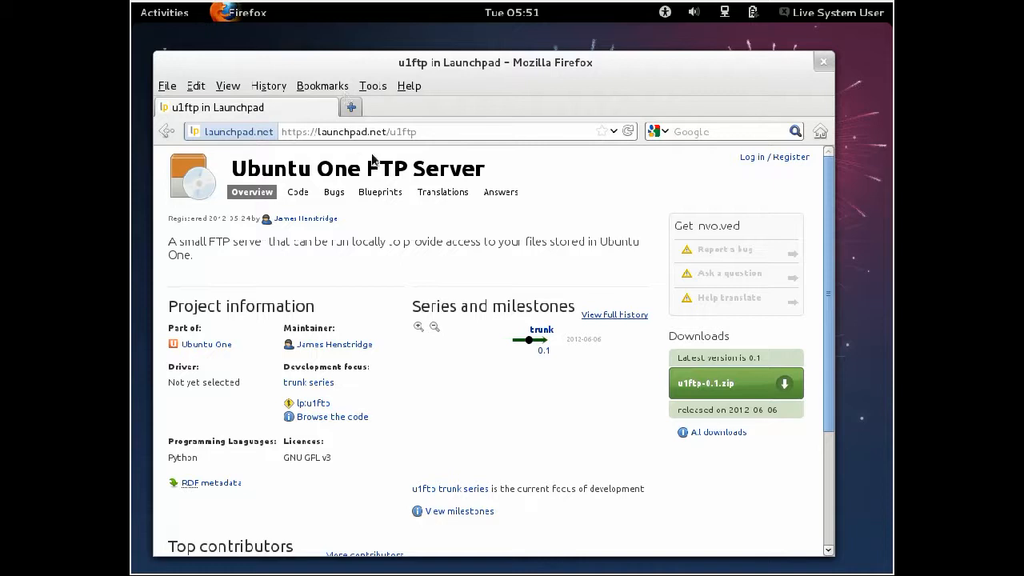
mouse_move(747, 398)
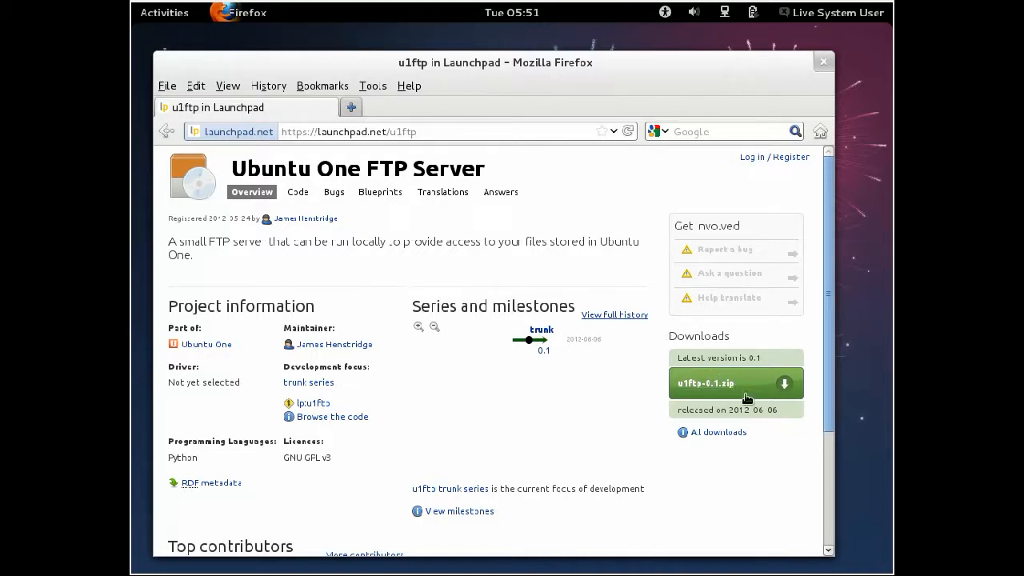
mouse_move(705, 383)
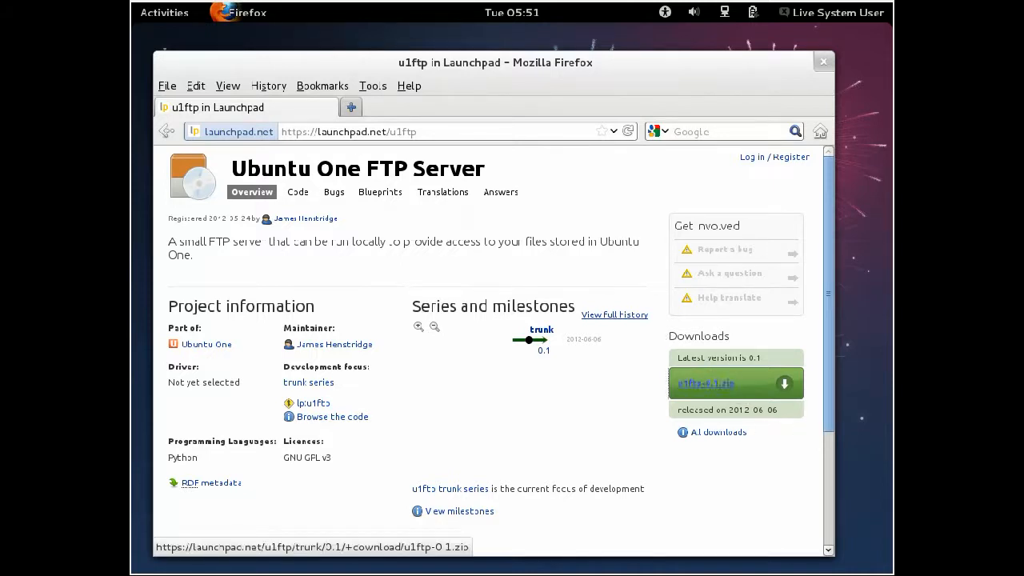
mouse_move(706, 383)
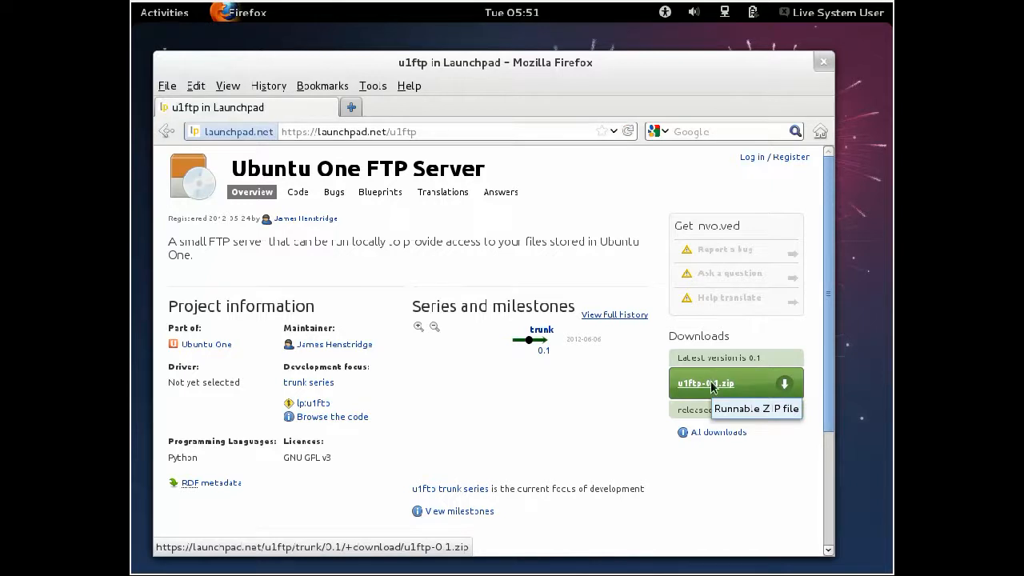
Save u1ftp-0.1.zip from the Launchpad page and close the Downloads list.
left_click(705, 383)
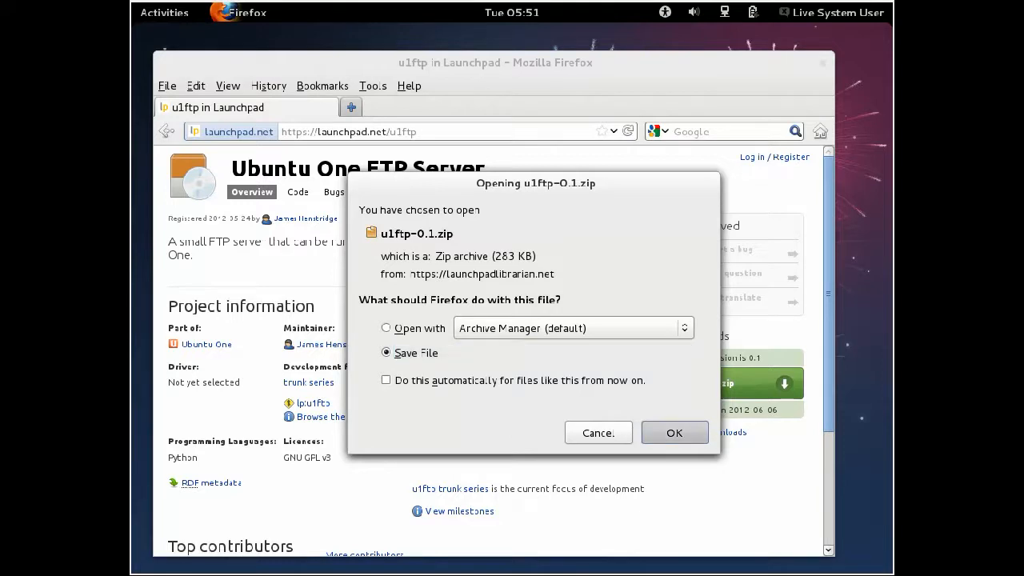
left_click(674, 432)
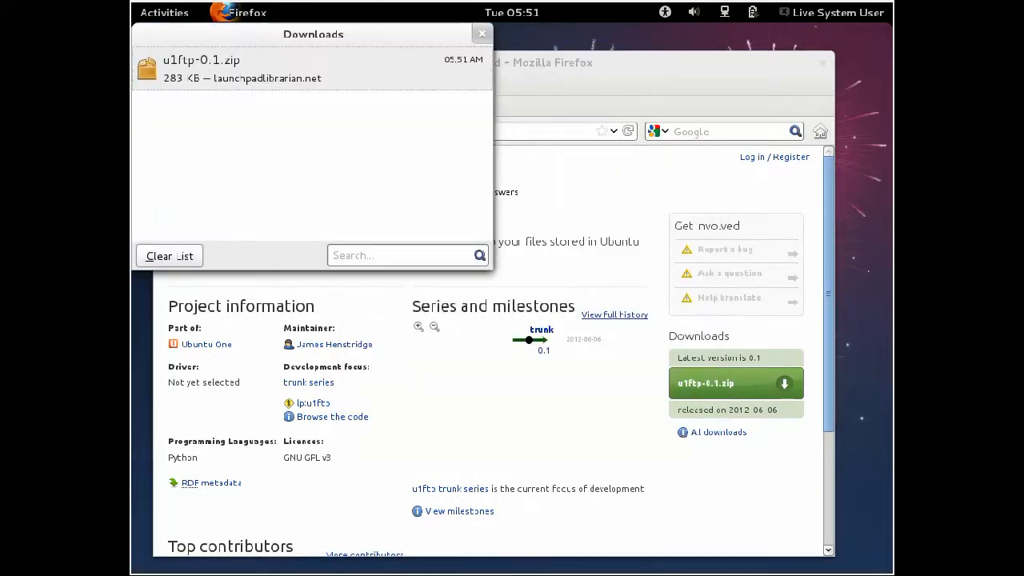
mouse_move(877, 337)
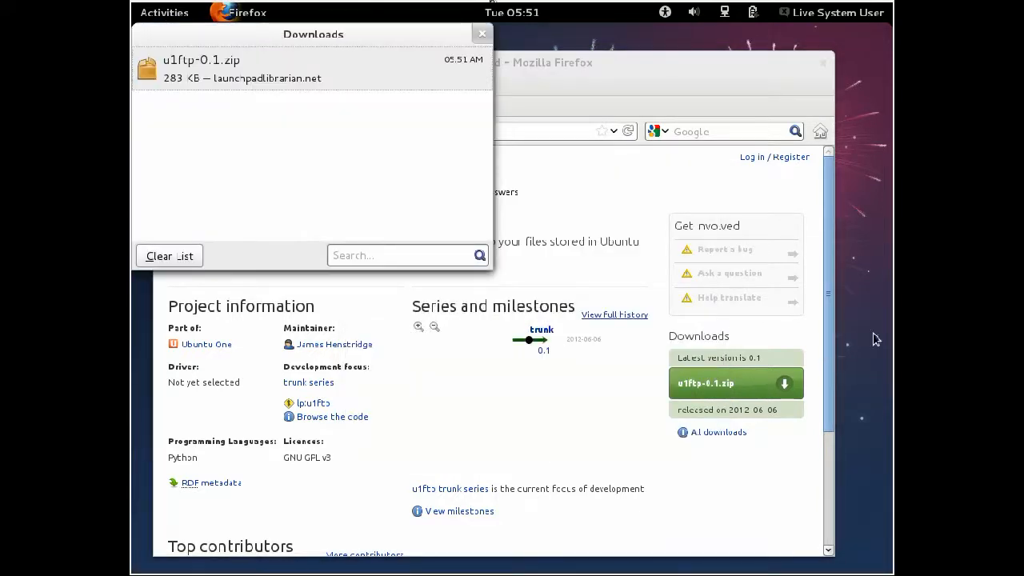
left_click(482, 34)
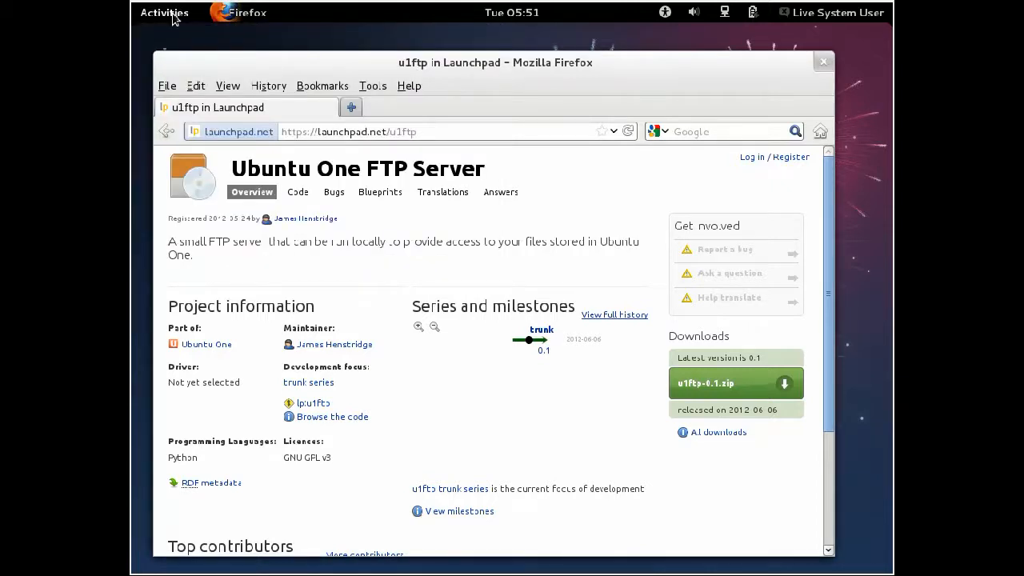
In a new Terminal, run 'python Downloads/u1ftp-0.1.zip' to start the FTP server.
left_click(165, 12)
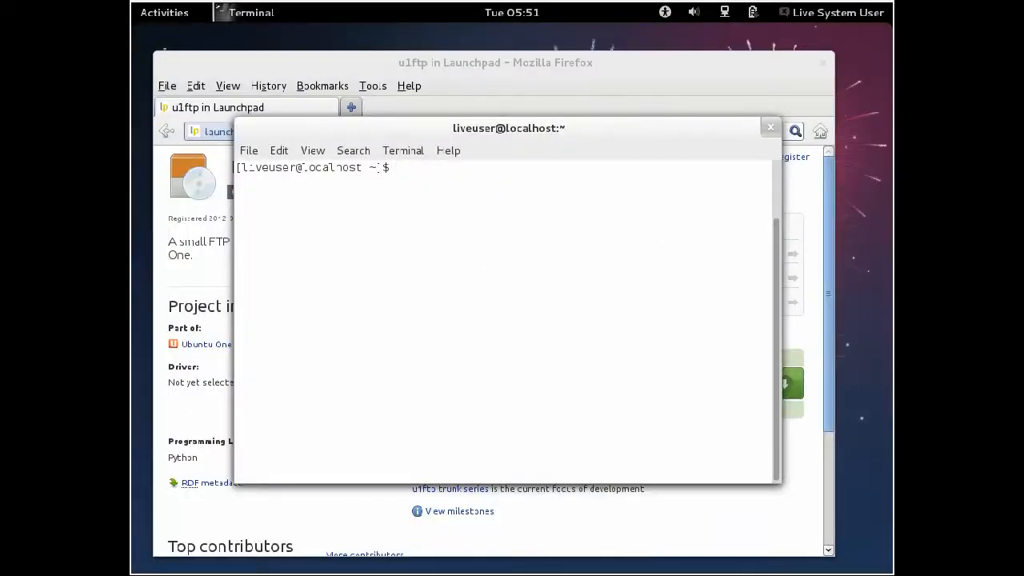
type("python")
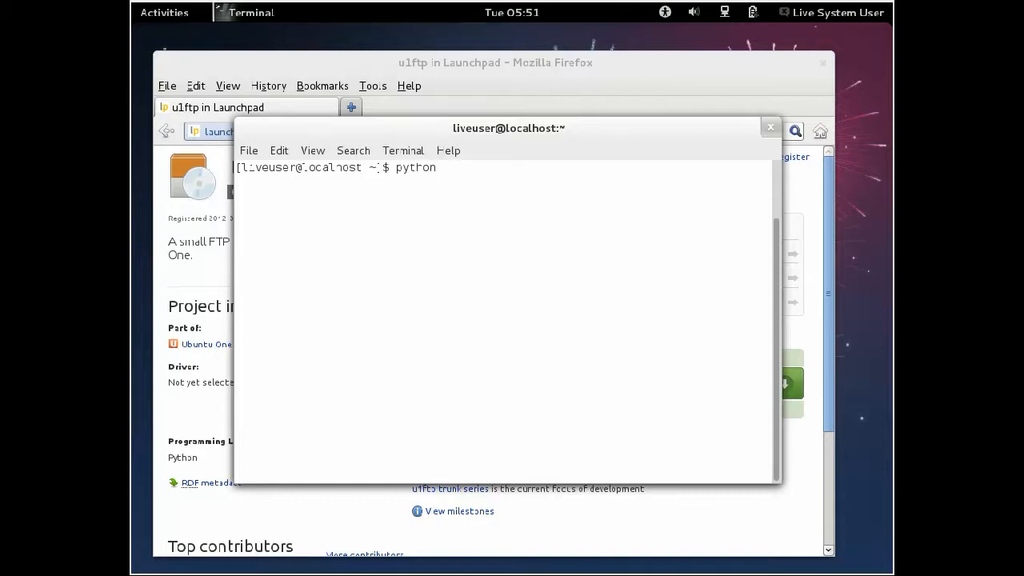
type("Downloads/u1")
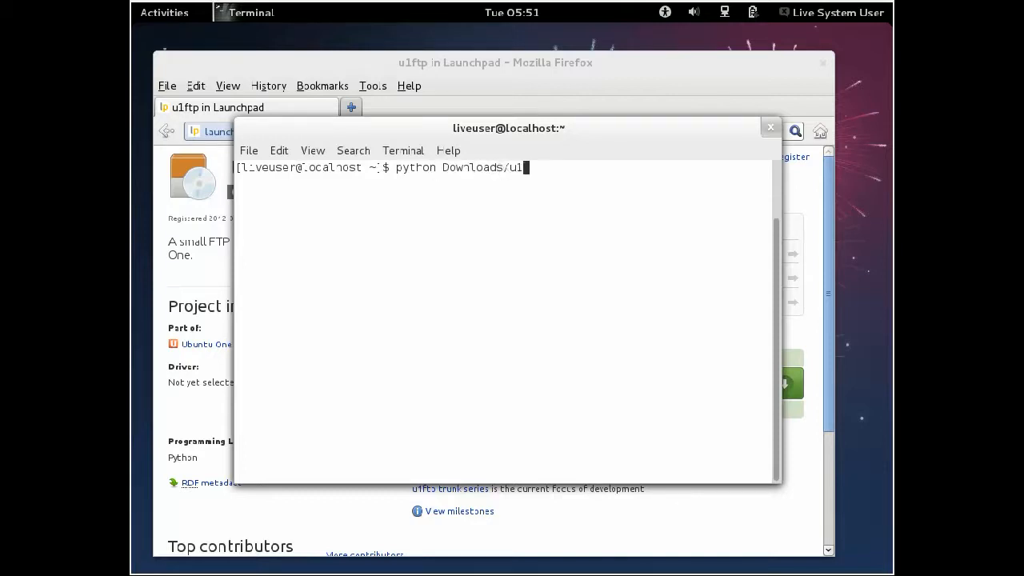
type("ftp-0.1")
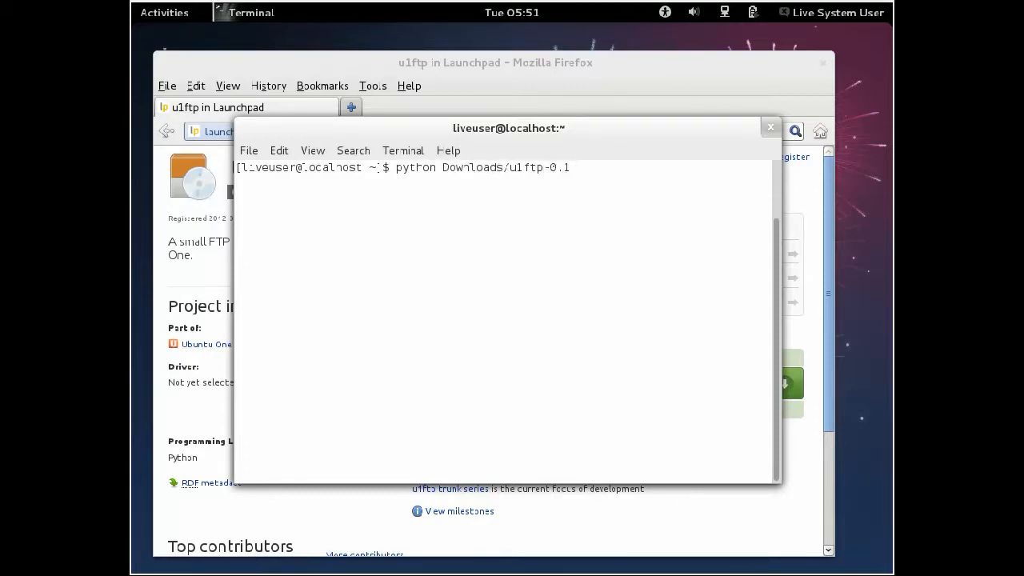
type(".zip")
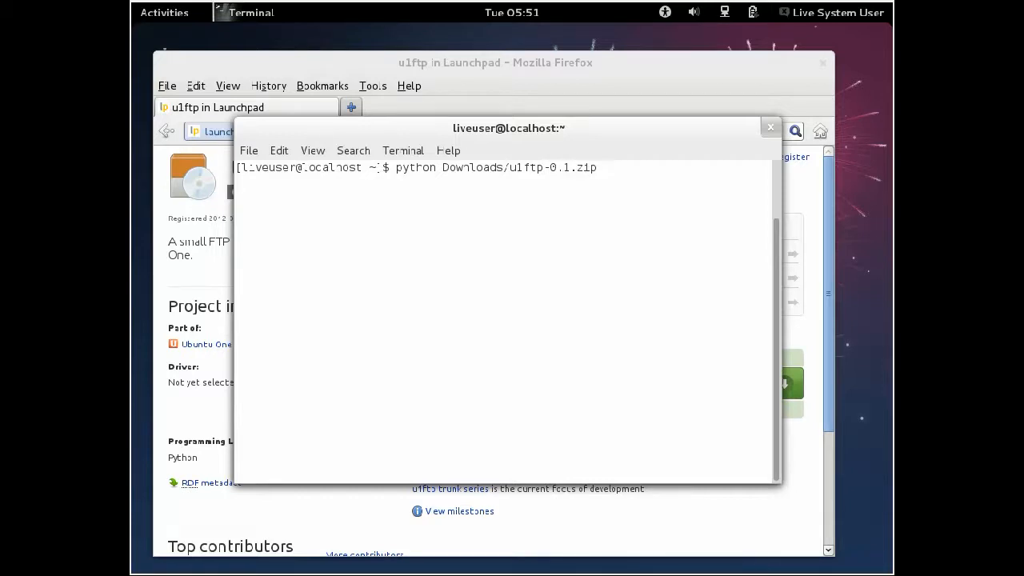
key("Return")
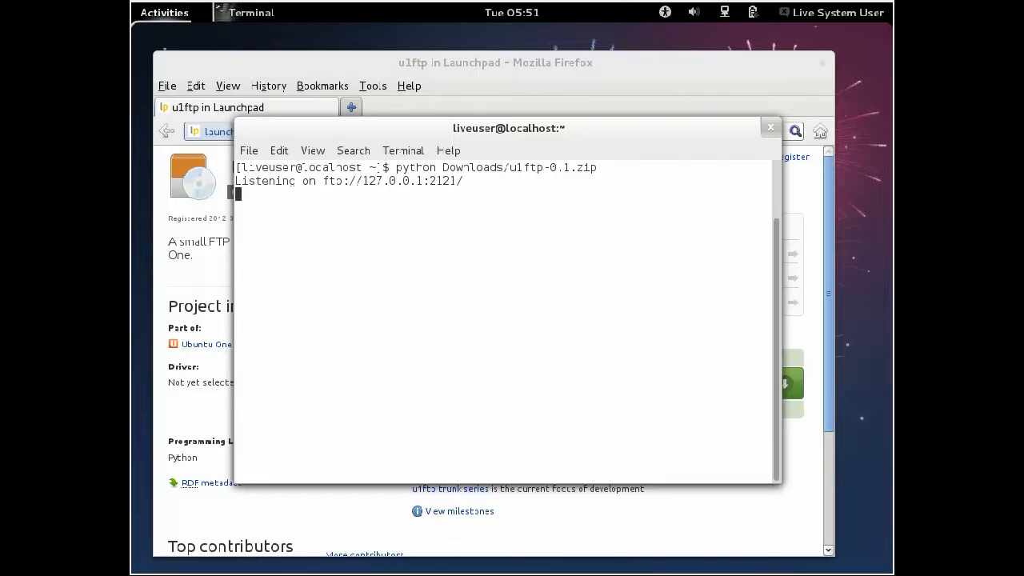
Launch Files and bring up the Connect to Server dialog.
left_click(165, 12)
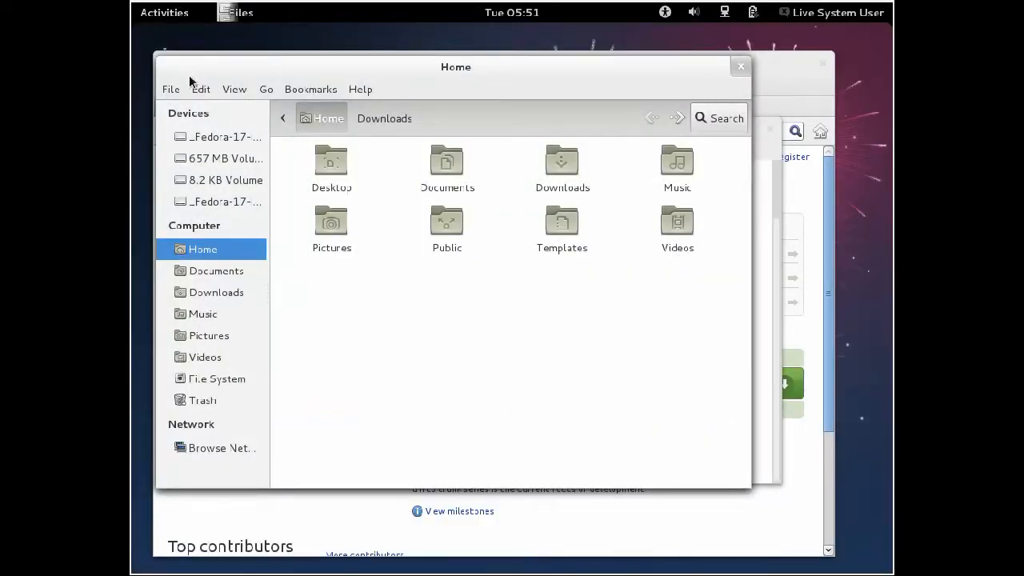
left_click(170, 88)
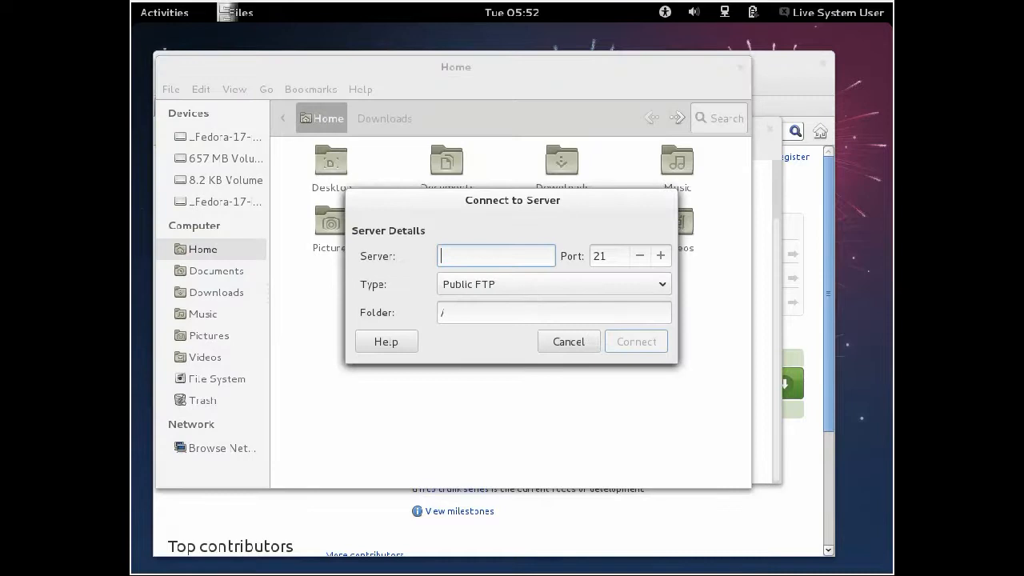
Set the connection type to FTP (with login) and the server to localhost.
left_click(553, 283)
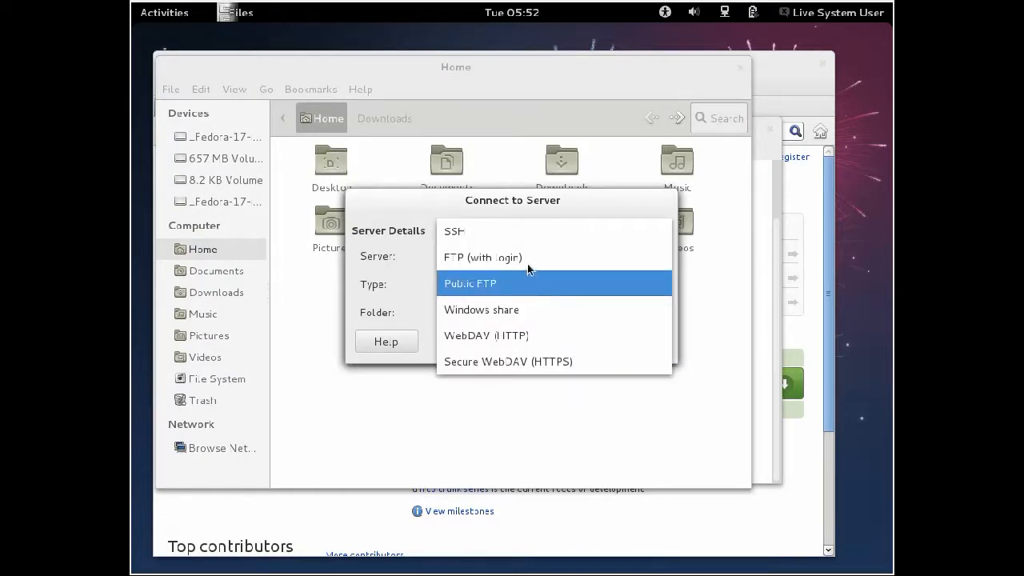
left_click(482, 257)
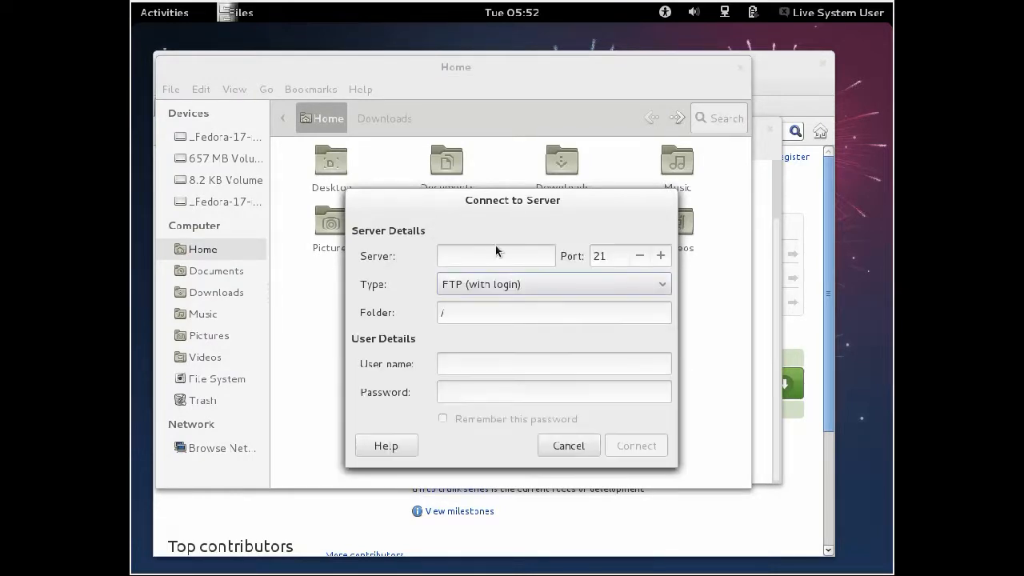
left_click(496, 255)
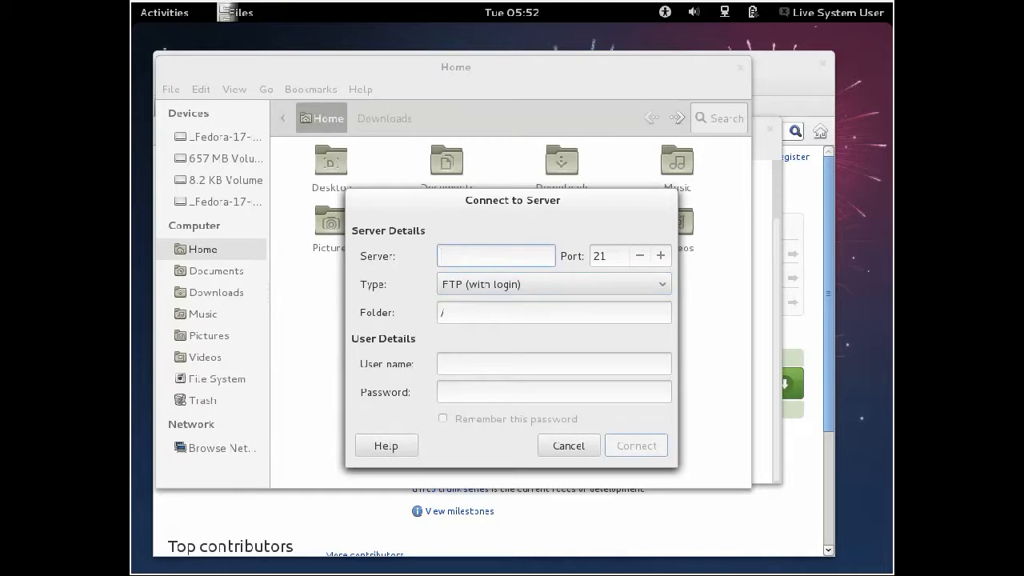
left_click(496, 255)
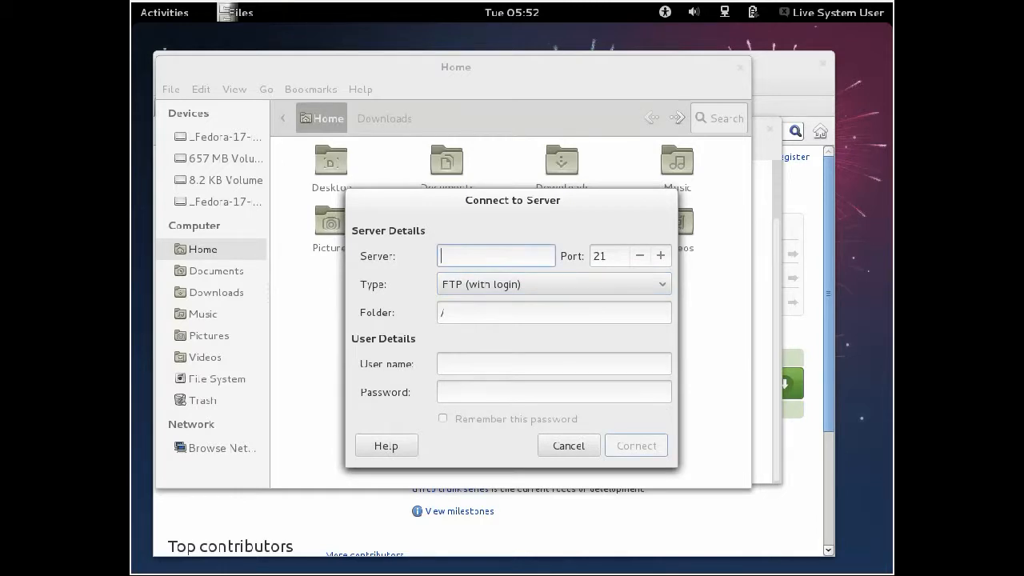
type("localhost")
left_click(610, 256)
type("21")
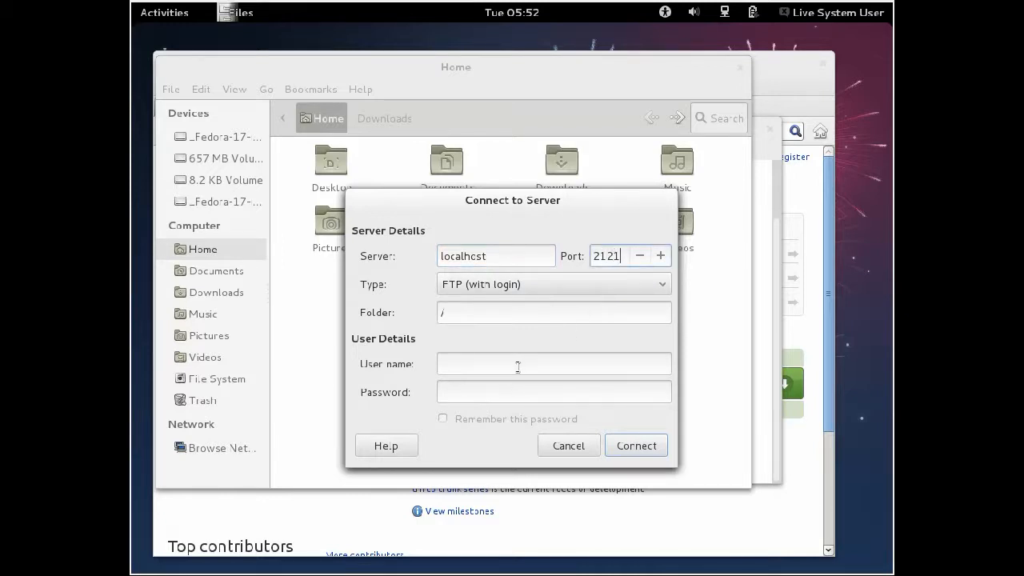
type("stuart langridge")
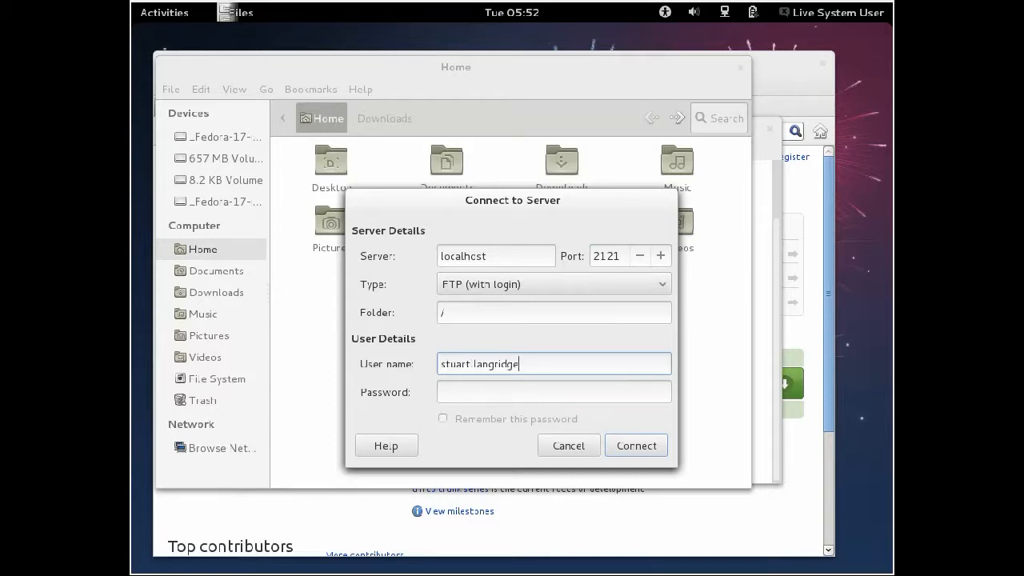
type("\"canonical")
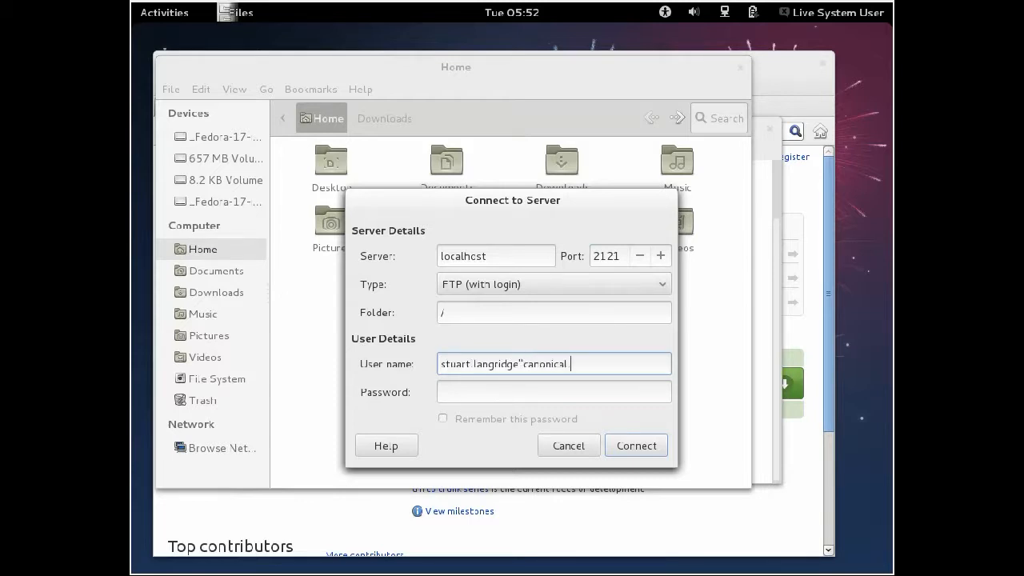
type(".com")
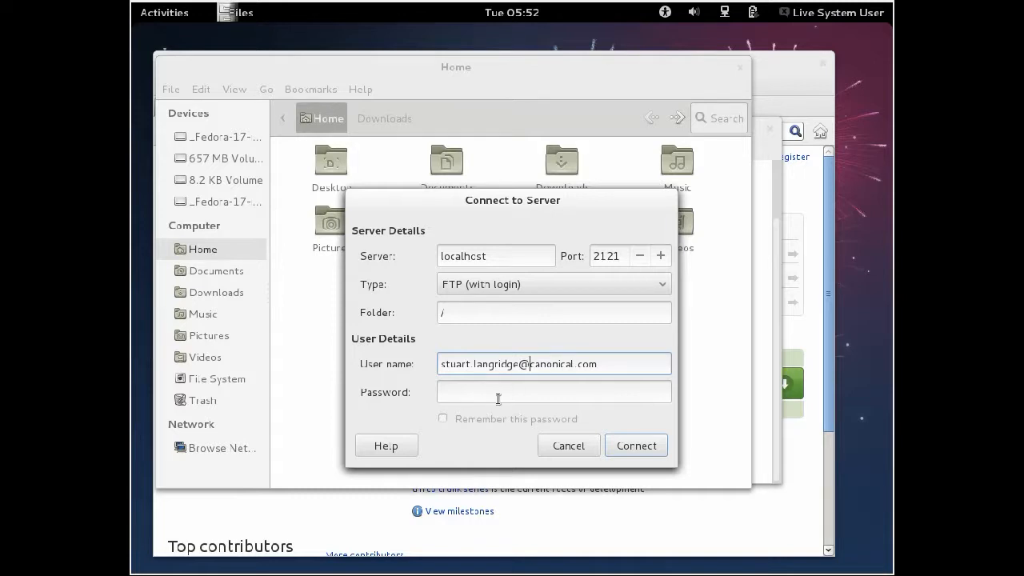
left_click(553, 391)
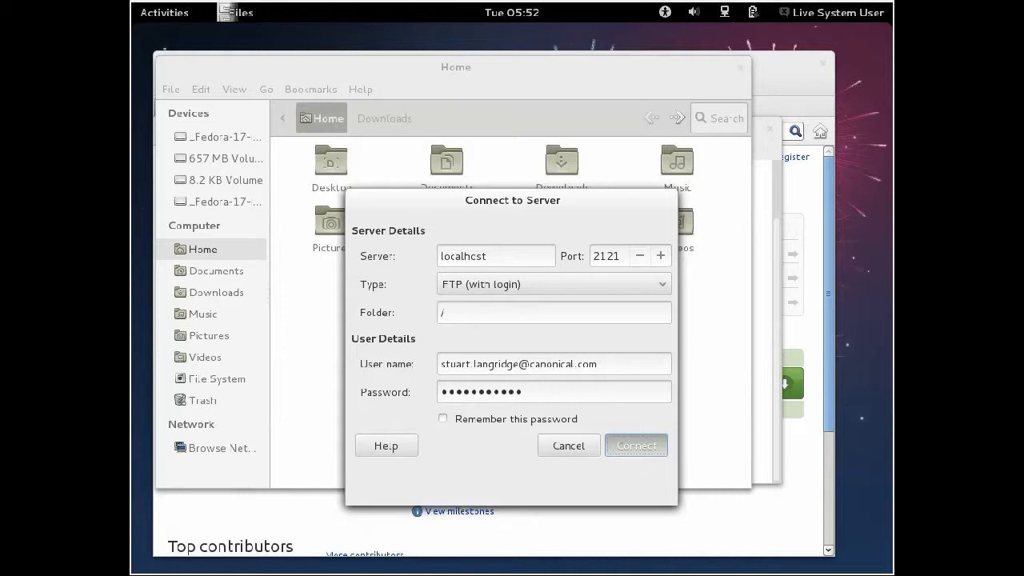
Connect to the localhost FTP server and select the Pictures folder.
left_click(635, 444)
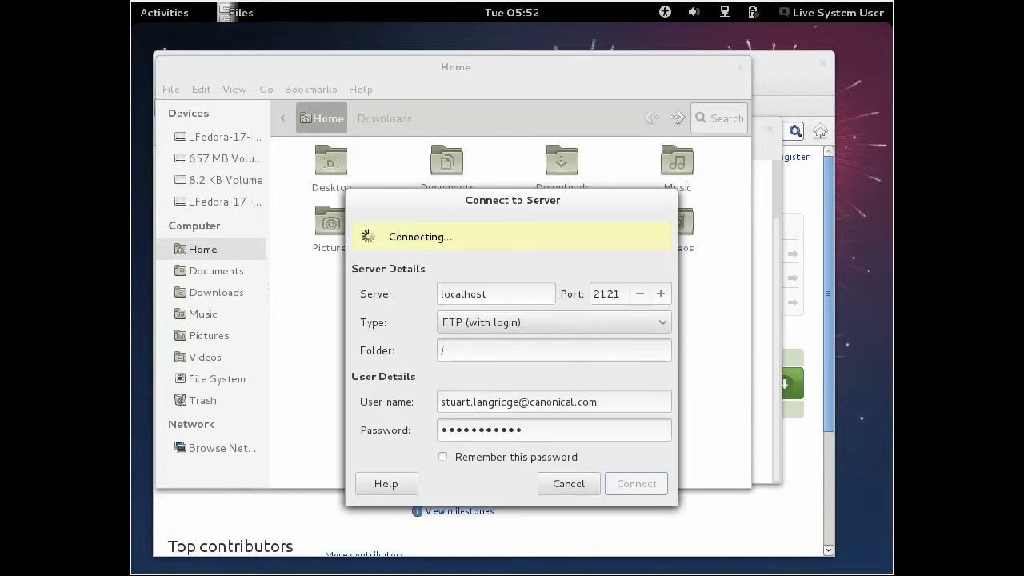
left_click(636, 483)
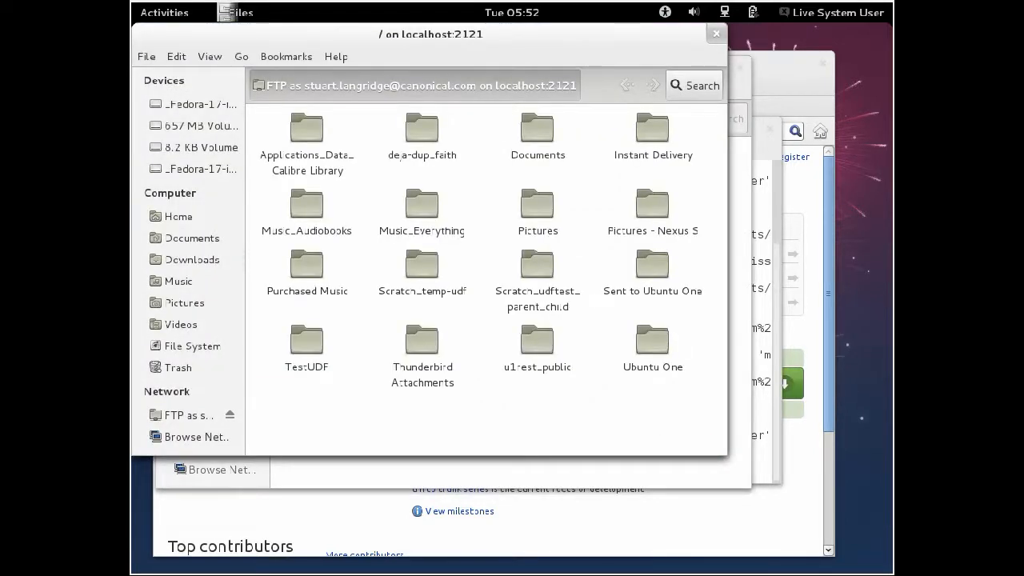
mouse_move(536, 264)
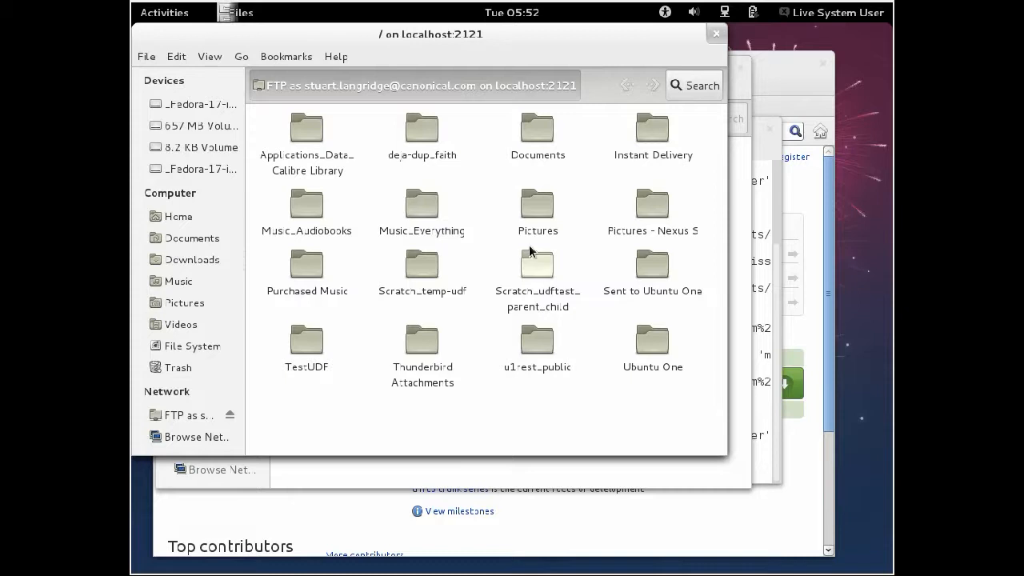
left_click(537, 204)
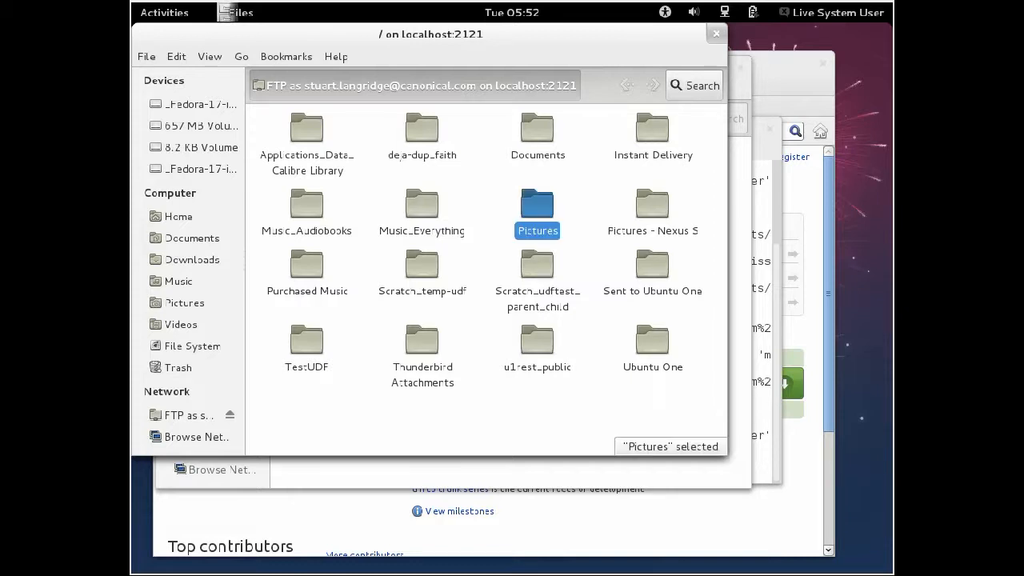
Open the remote Pictures folder to view its year folders and screenshots.
double_click(537, 204)
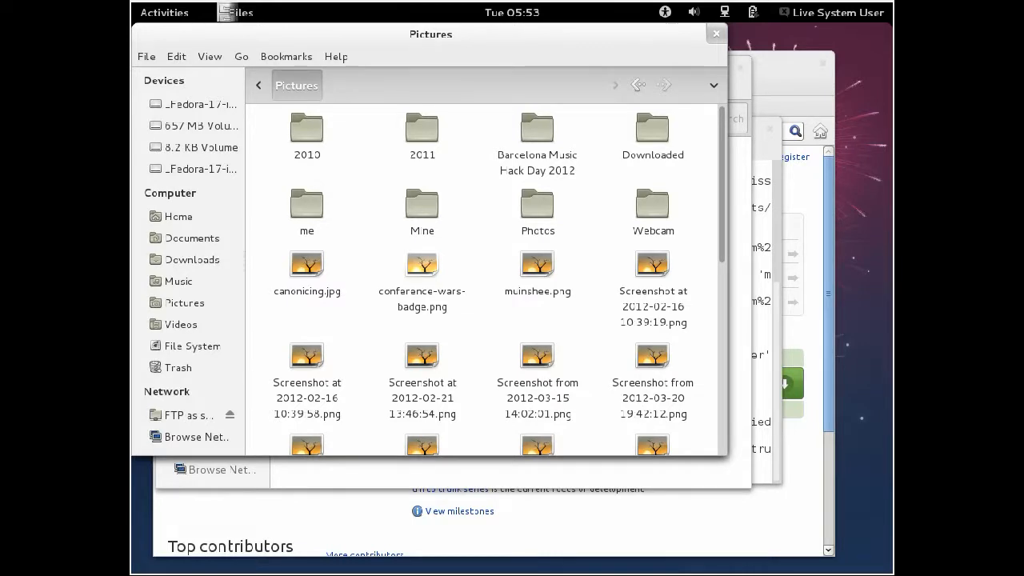
mouse_move(618, 227)
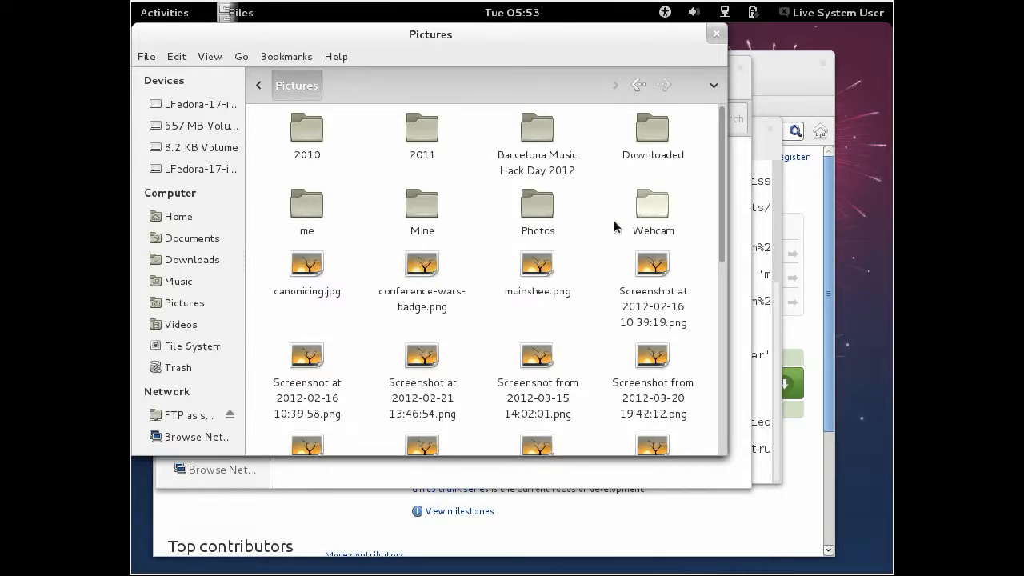